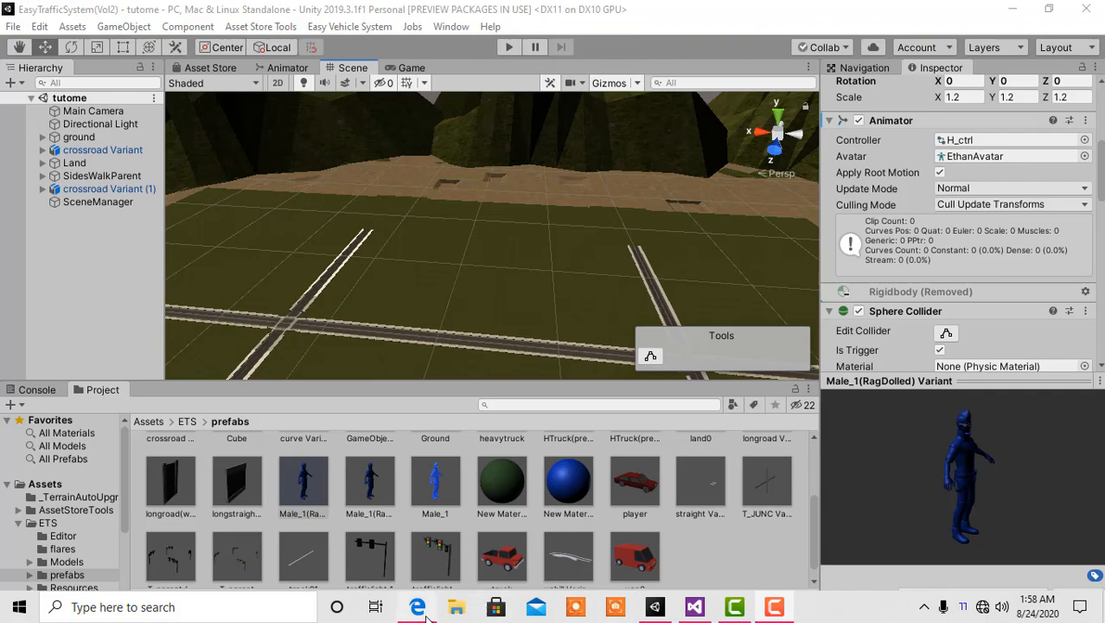
# Switch from Unity to the Ultimate Traffic Controller guide in the browser
pyautogui.click(418, 605)
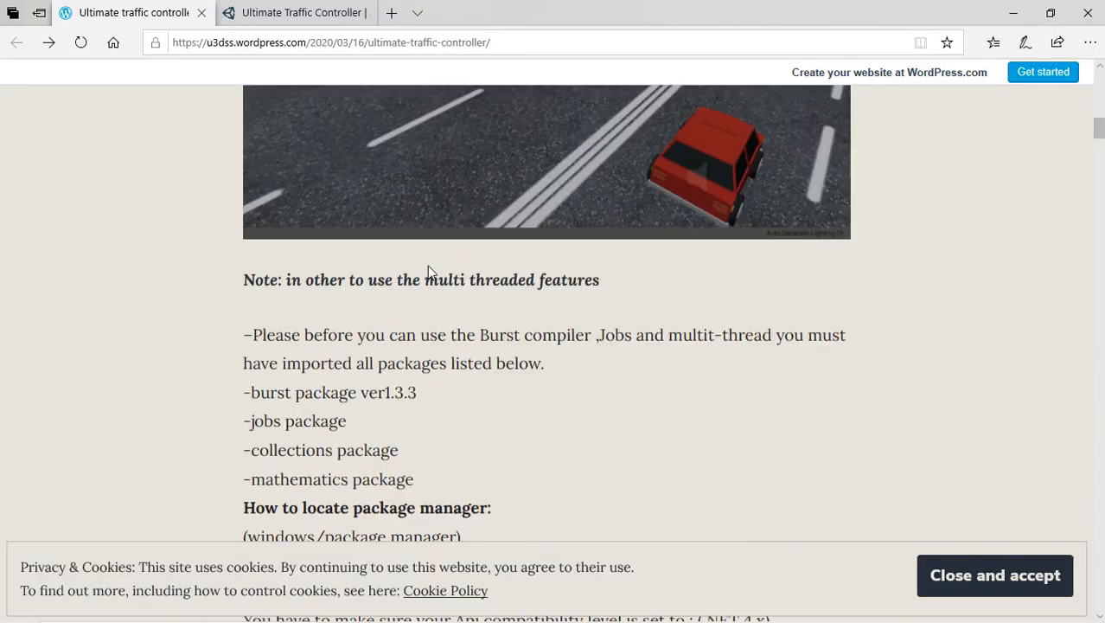
pyautogui.scroll(3)
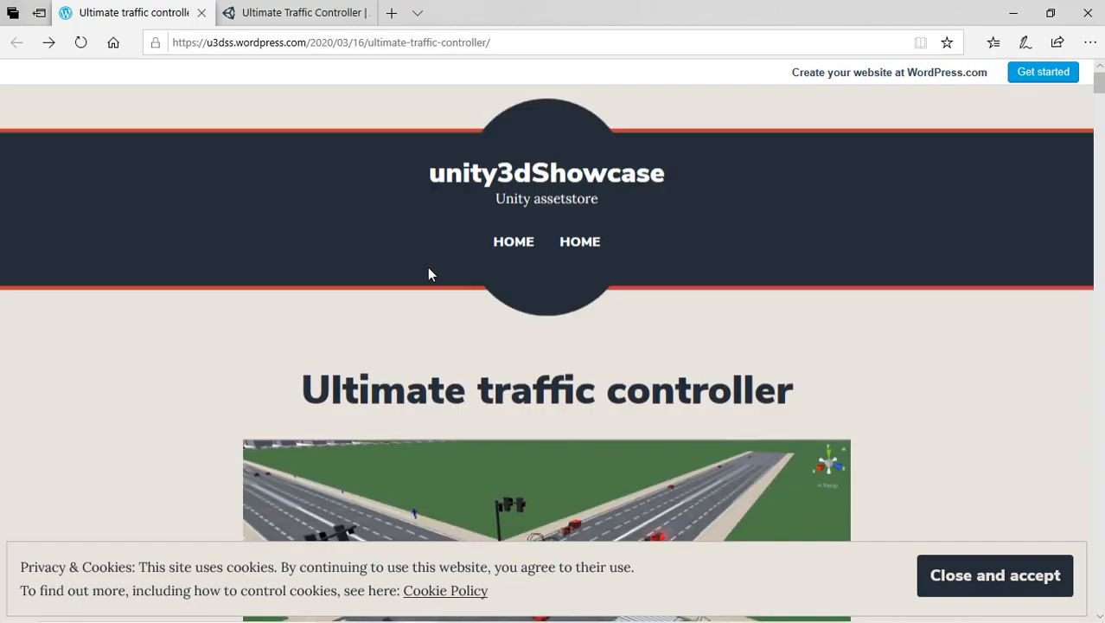
pyautogui.scroll(-3)
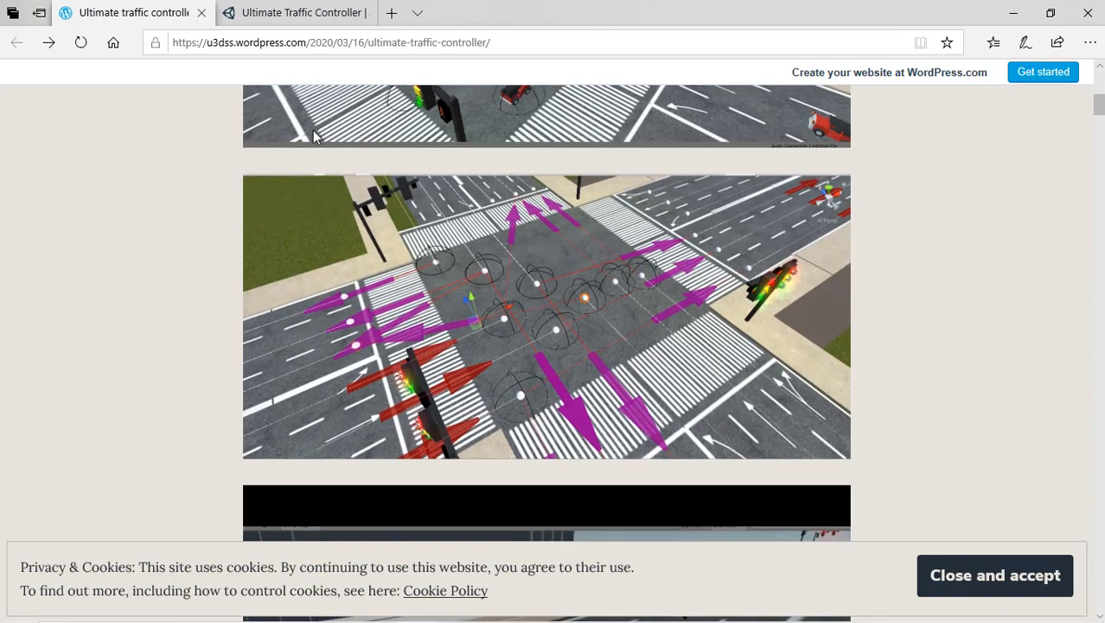
pyautogui.scroll(-3)
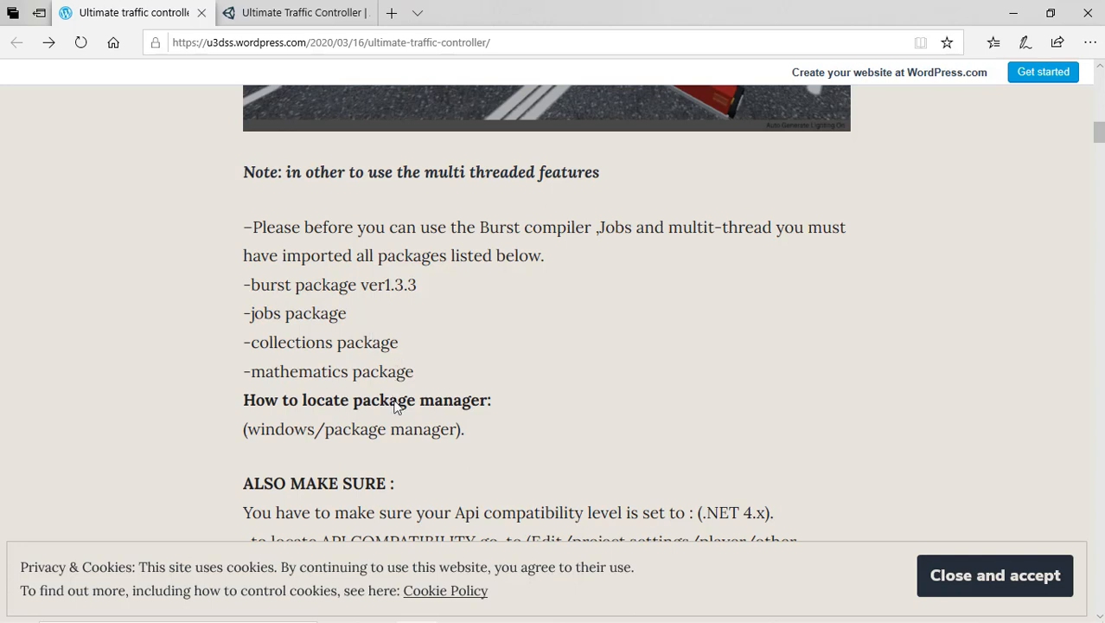
pyautogui.moveTo(358, 291)
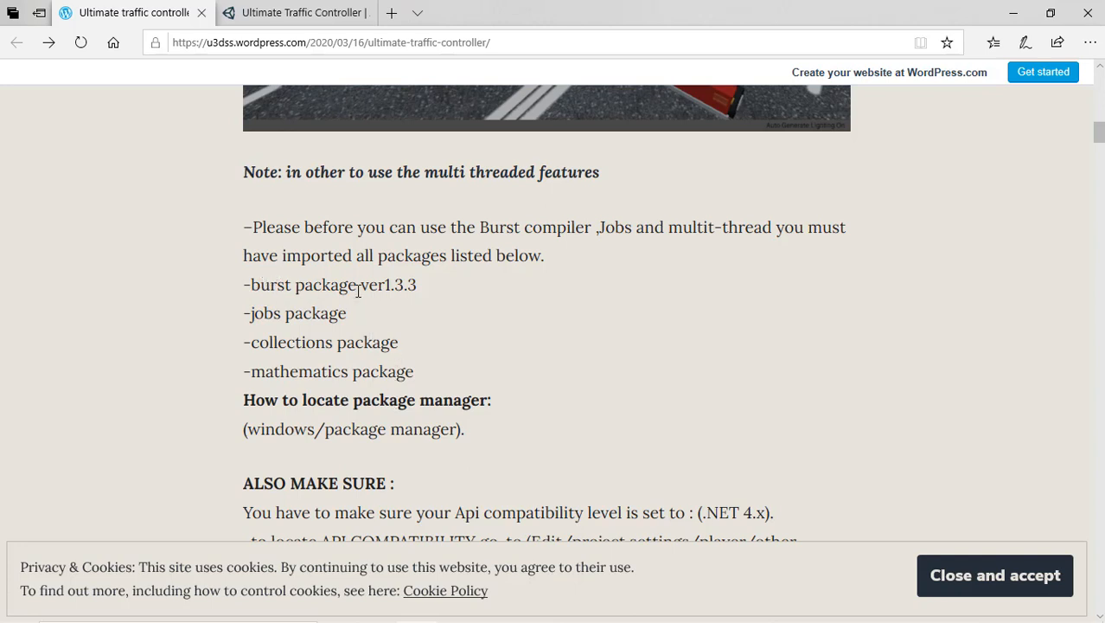
pyautogui.moveTo(384, 315)
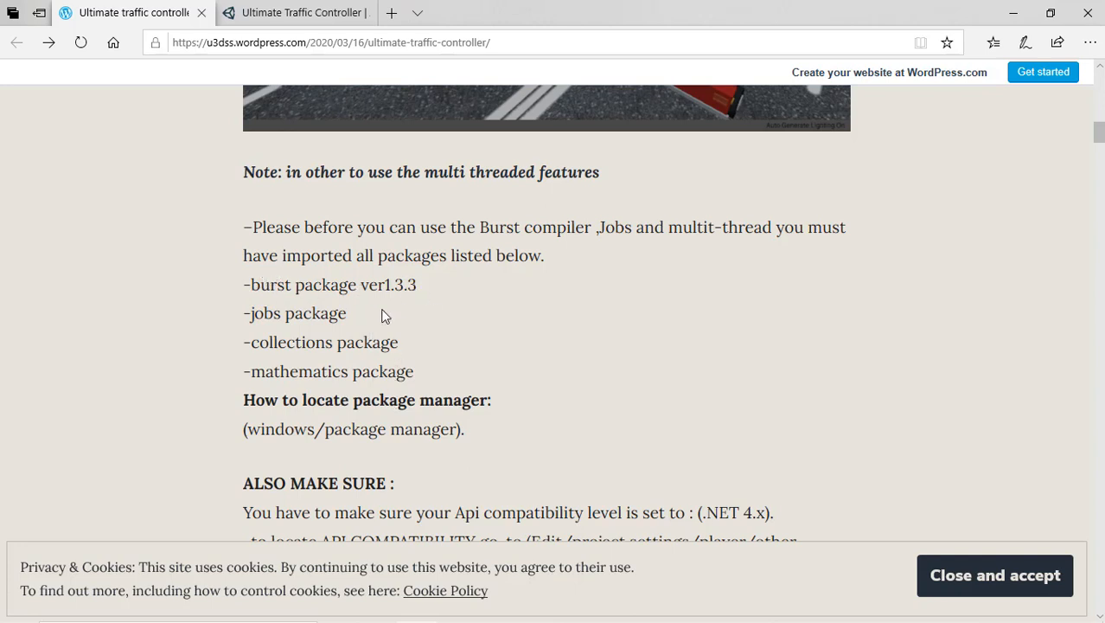
pyautogui.moveTo(252, 315)
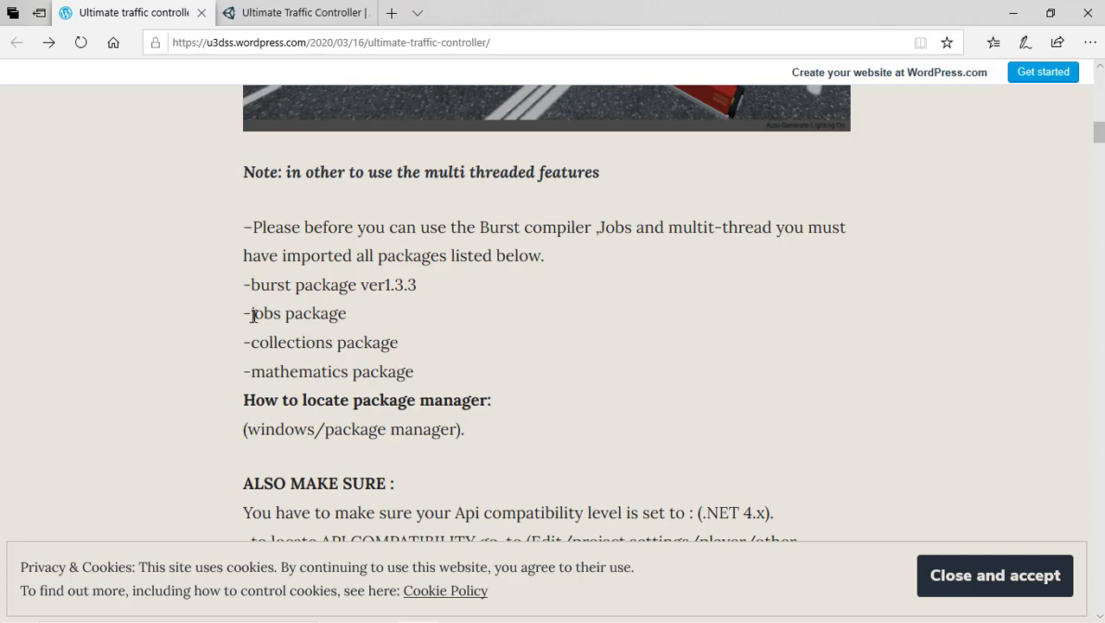
pyautogui.moveTo(343, 377)
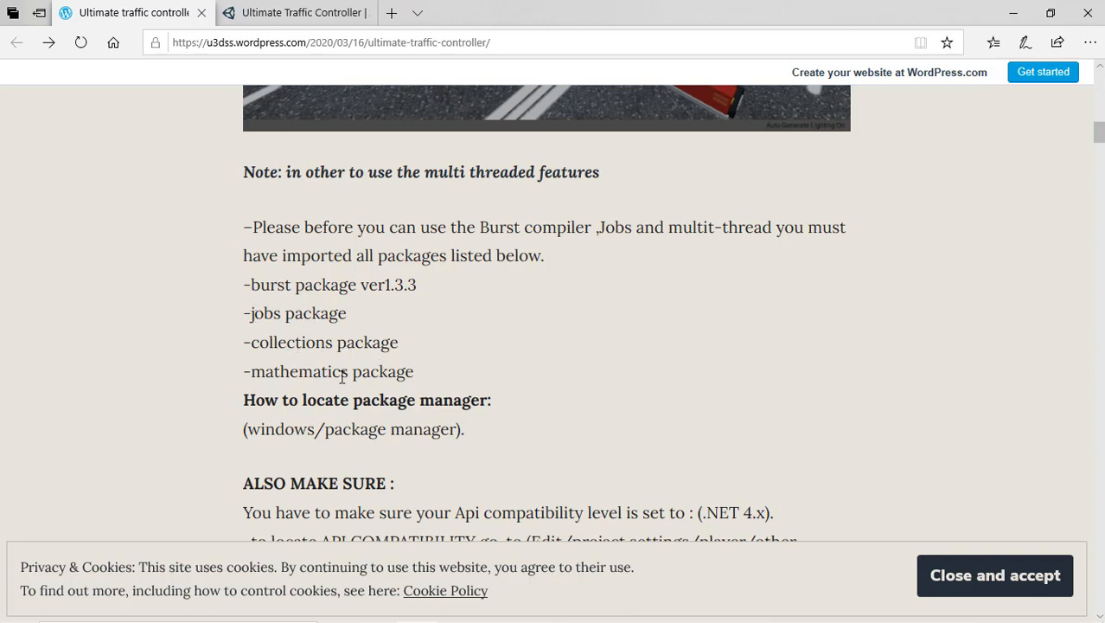
pyautogui.moveTo(761, 216)
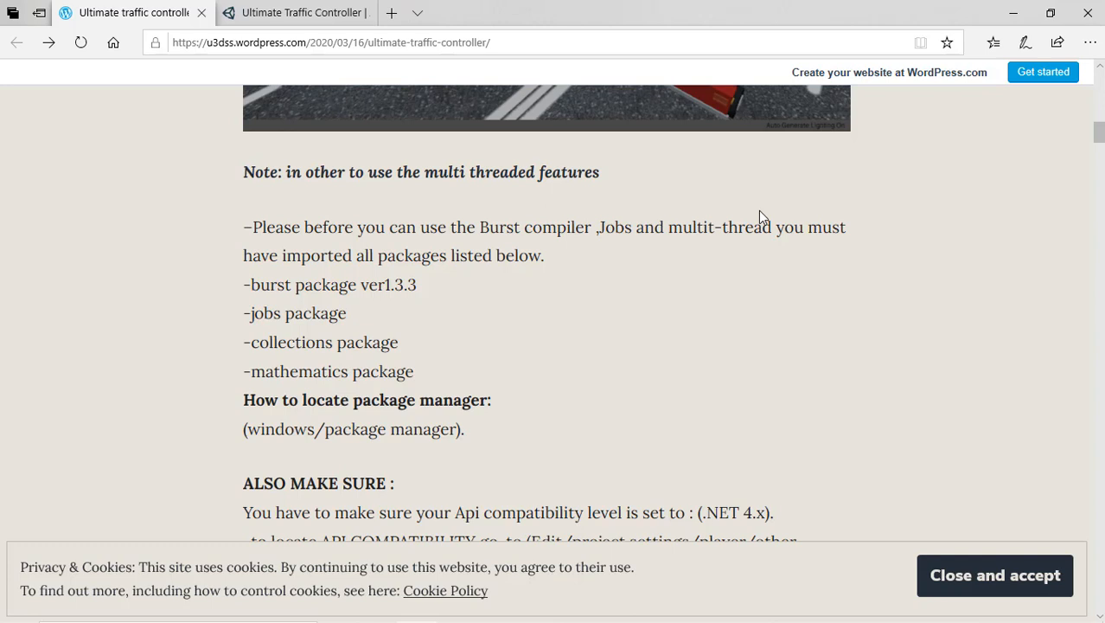
pyautogui.moveTo(671, 311)
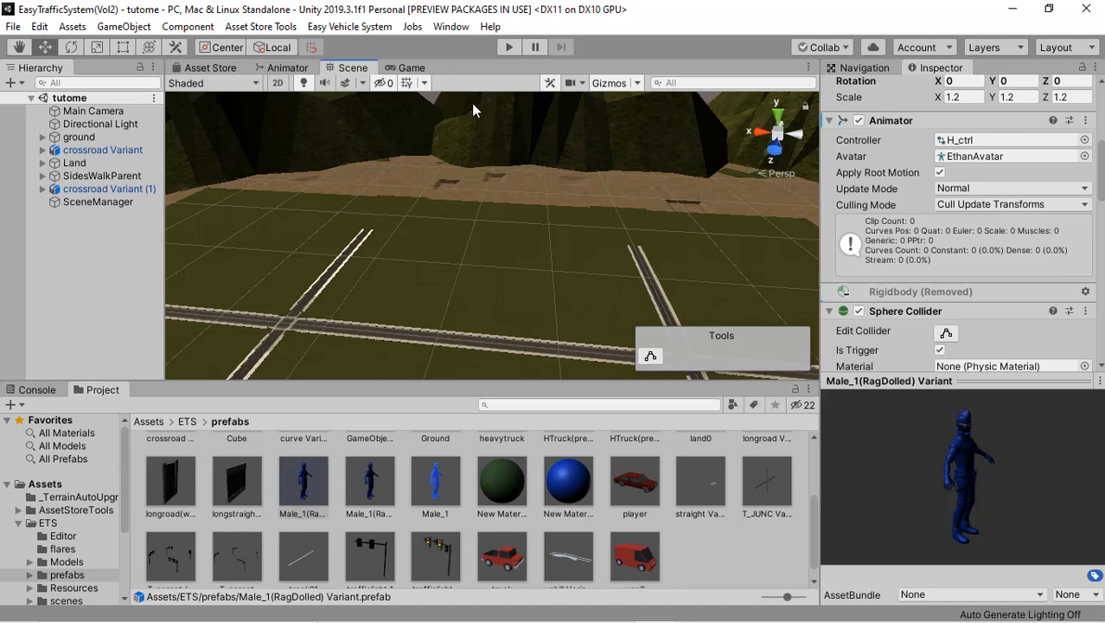
pyautogui.moveTo(440, 100)
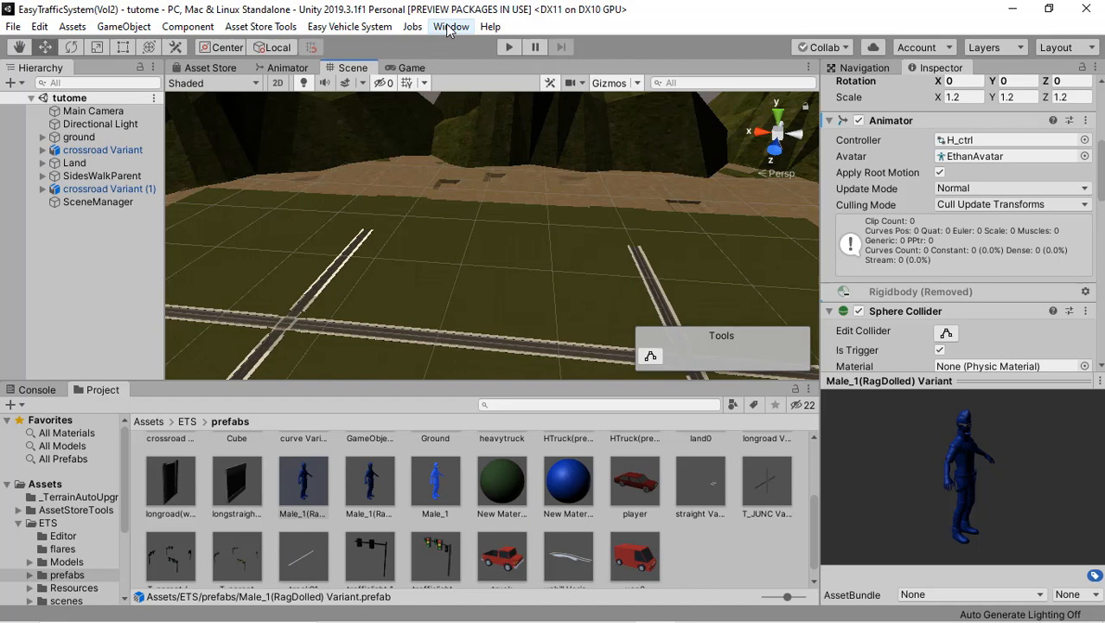
# Bring up the Package Manager window from the Window menu
pyautogui.click(450, 26)
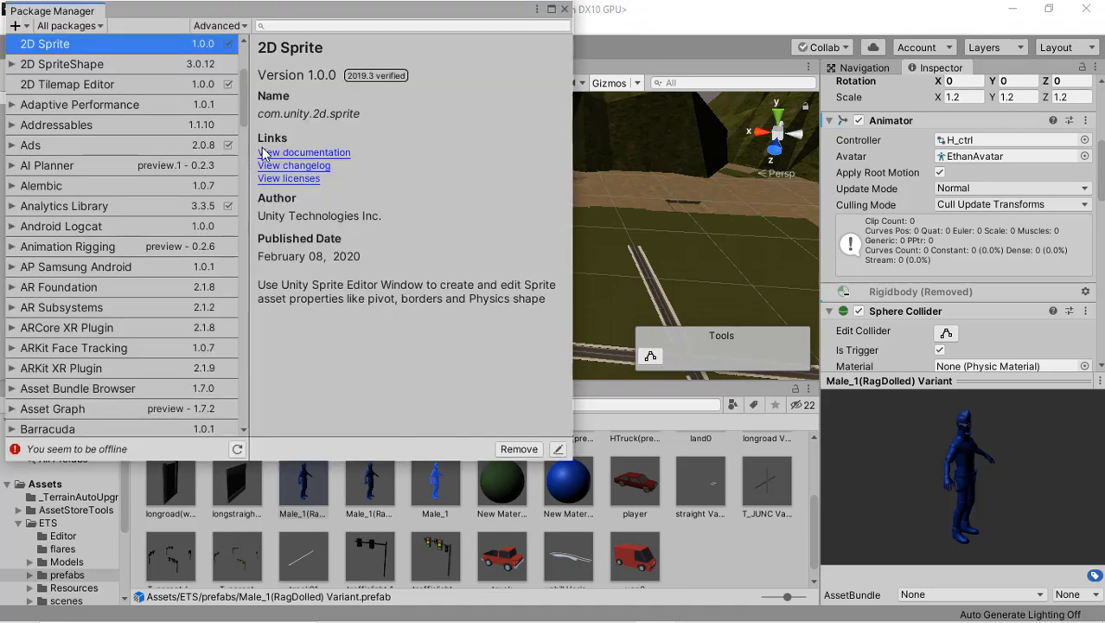
pyautogui.moveTo(178, 128)
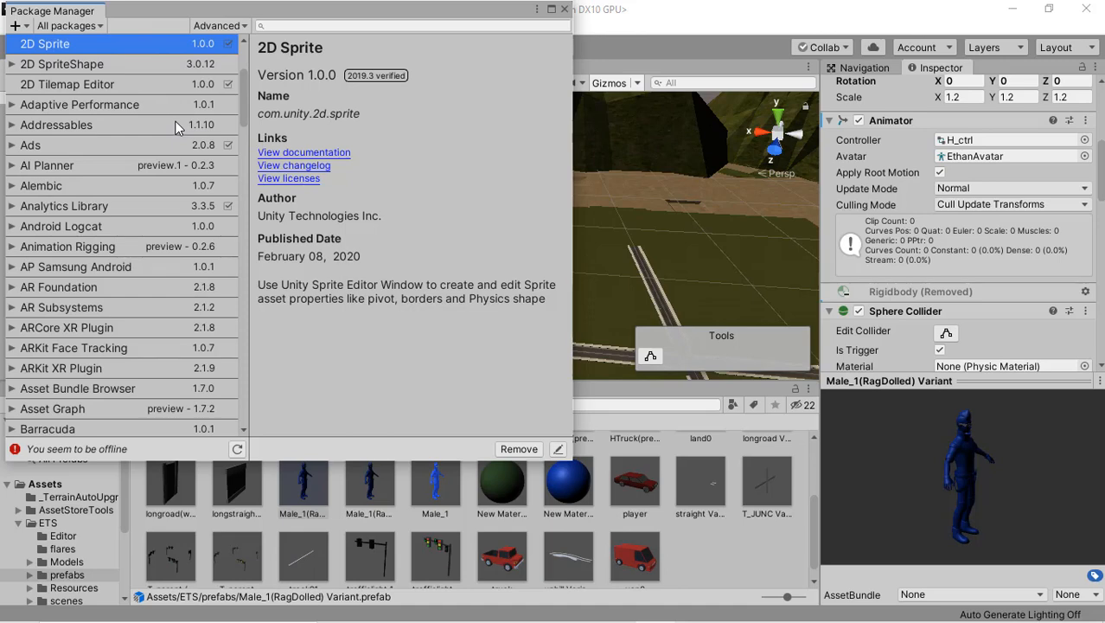
# Confirm Burst 1.3.3 and Jobs 0.2.9 preview are installed in the All packages list
pyautogui.scroll(-3)
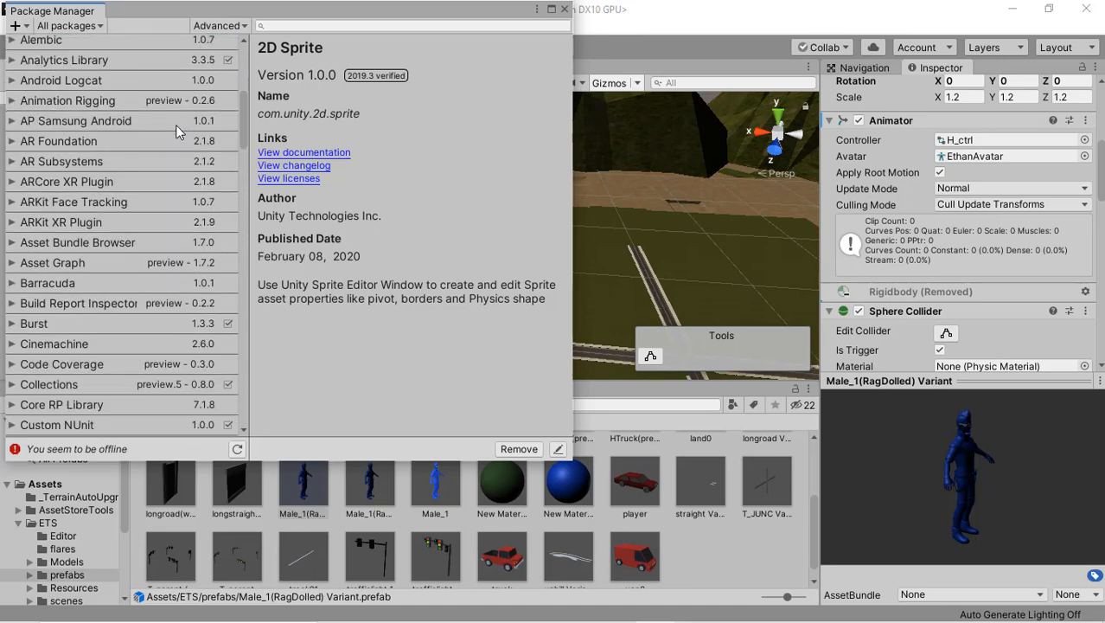
pyautogui.click(35, 324)
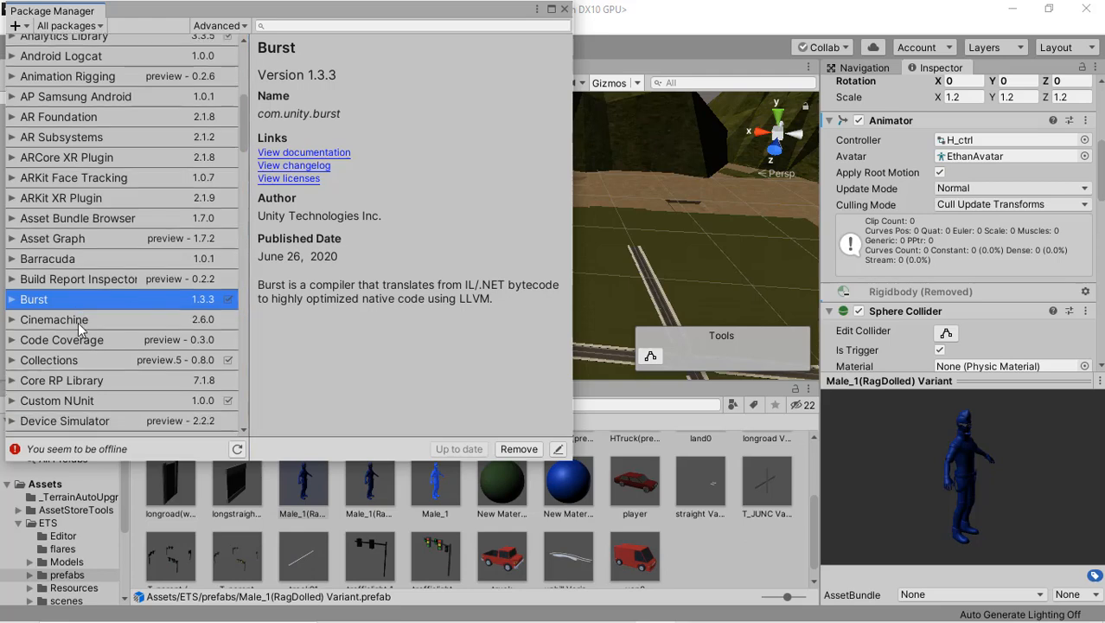
pyautogui.scroll(-3)
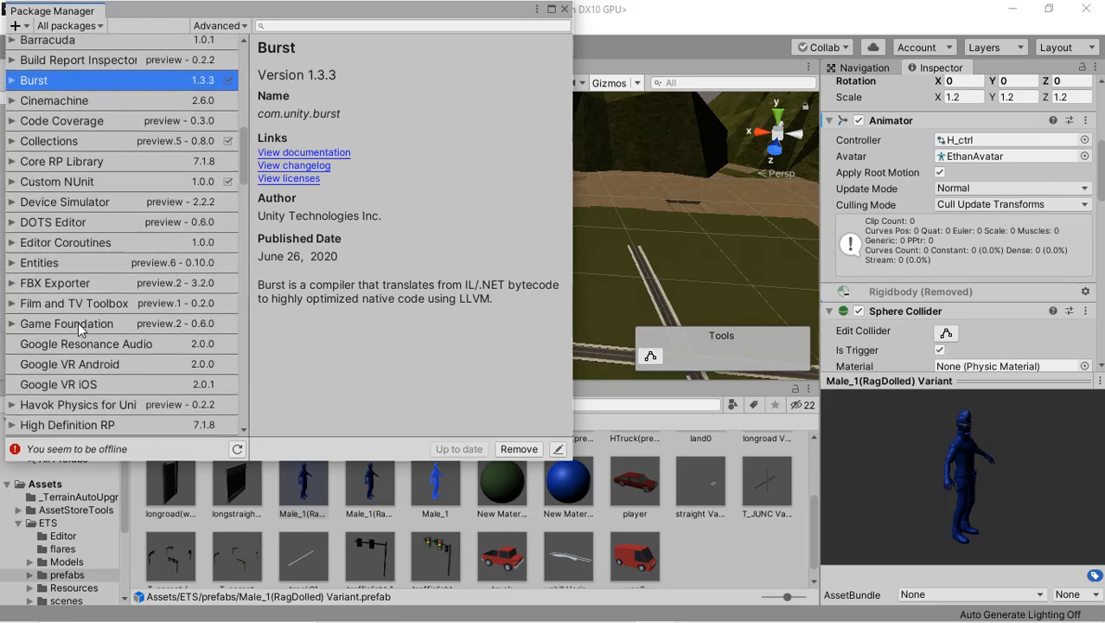
pyautogui.scroll(-3)
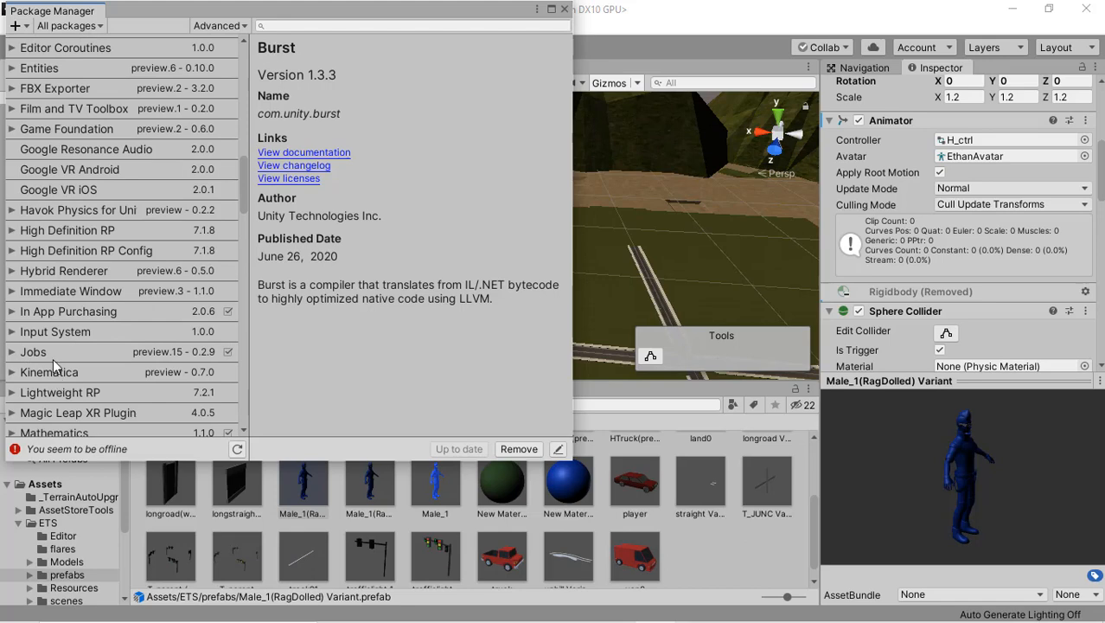
pyautogui.click(33, 351)
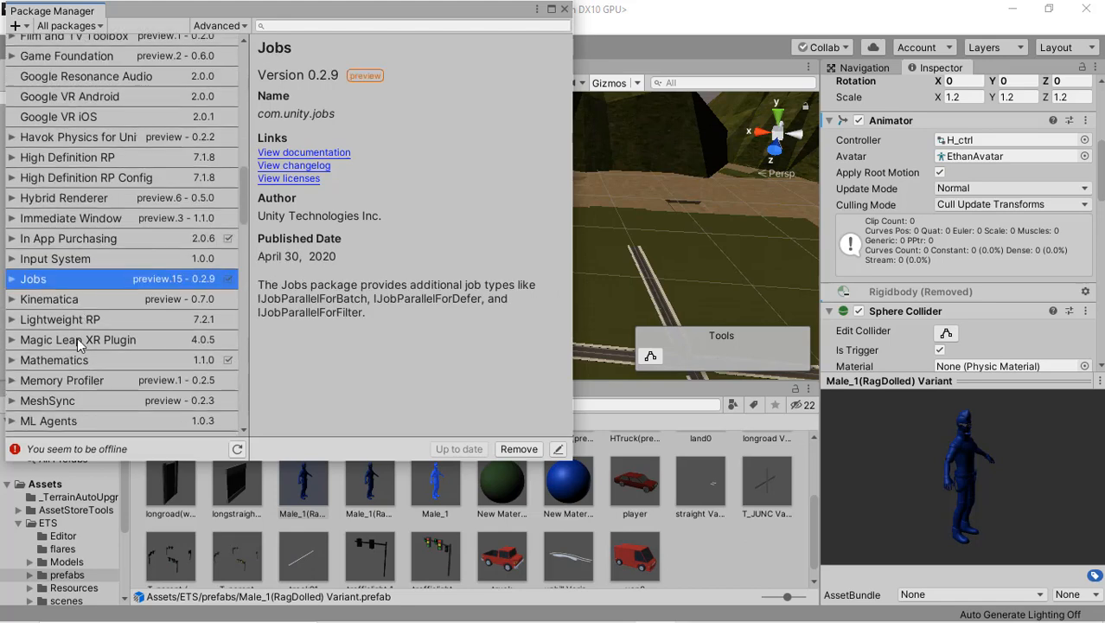
# Confirm Mathematics 1.1.0 is installed and scan further down the package list
pyautogui.click(54, 239)
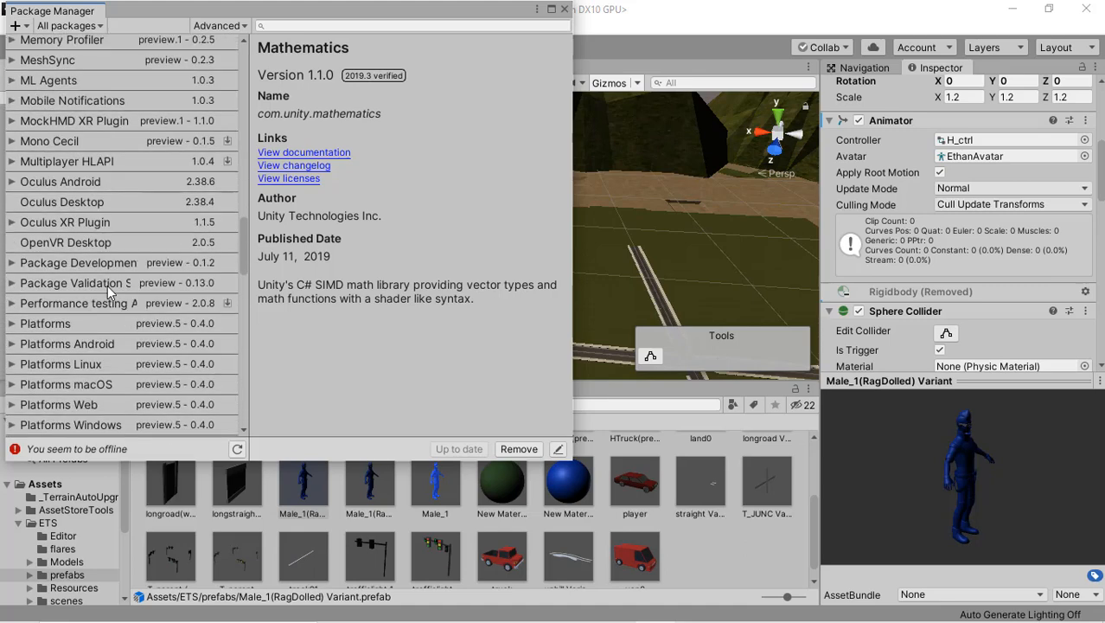
pyautogui.scroll(-3)
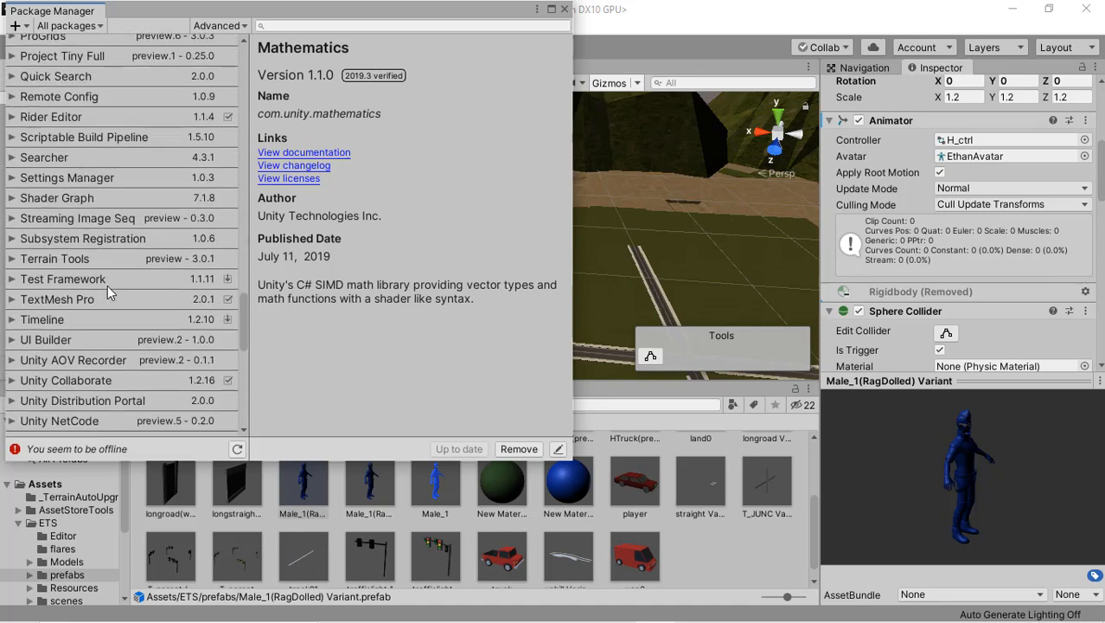
pyautogui.scroll(-3)
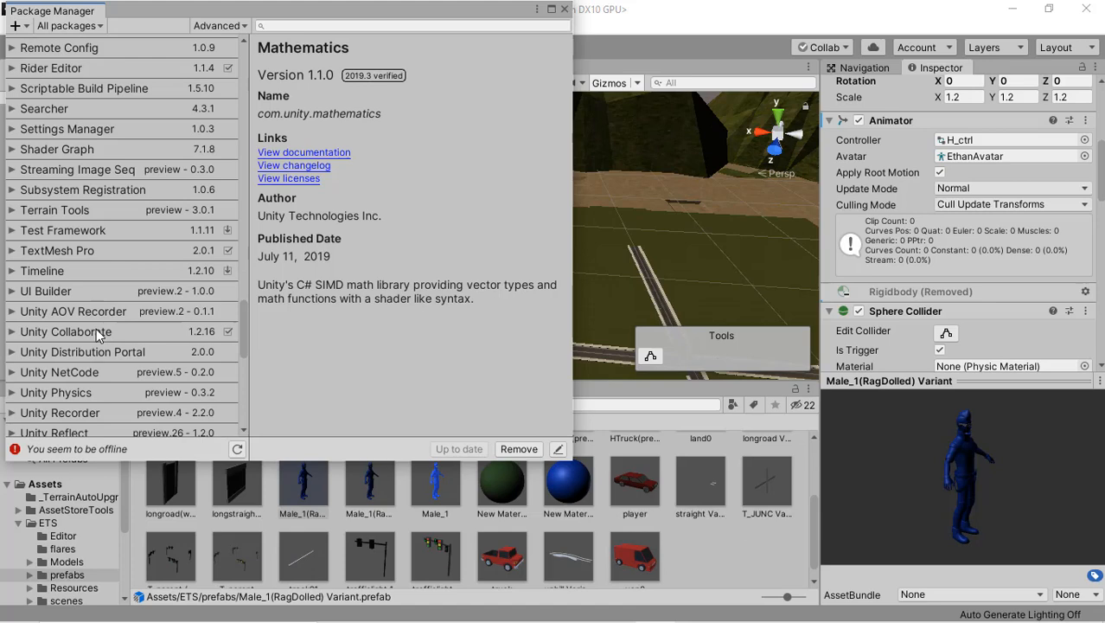
pyautogui.scroll(-3)
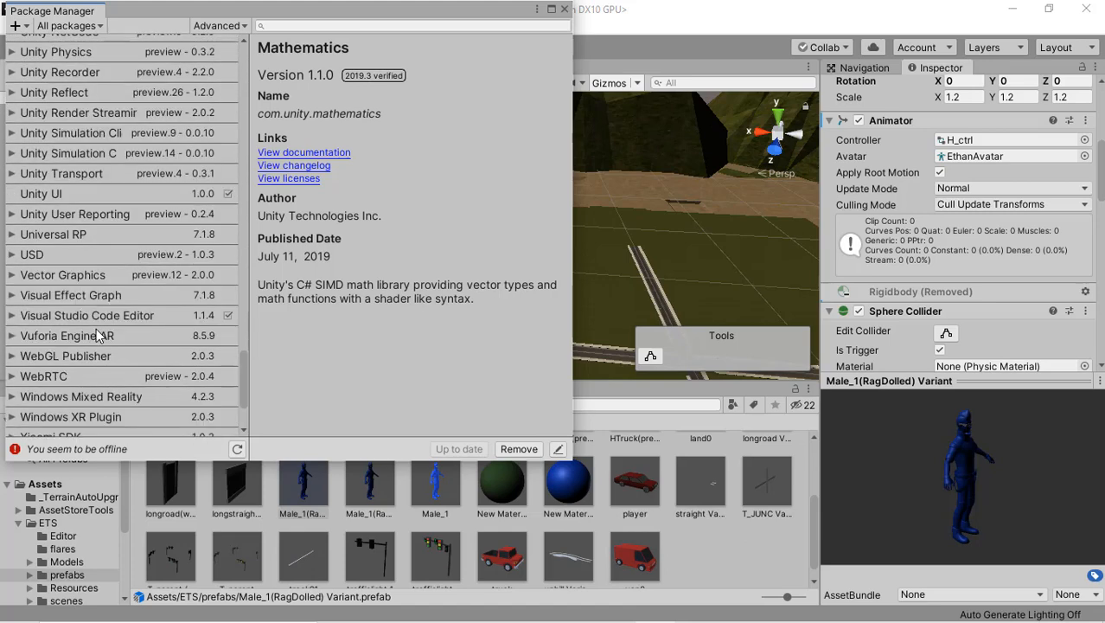
pyautogui.scroll(-3)
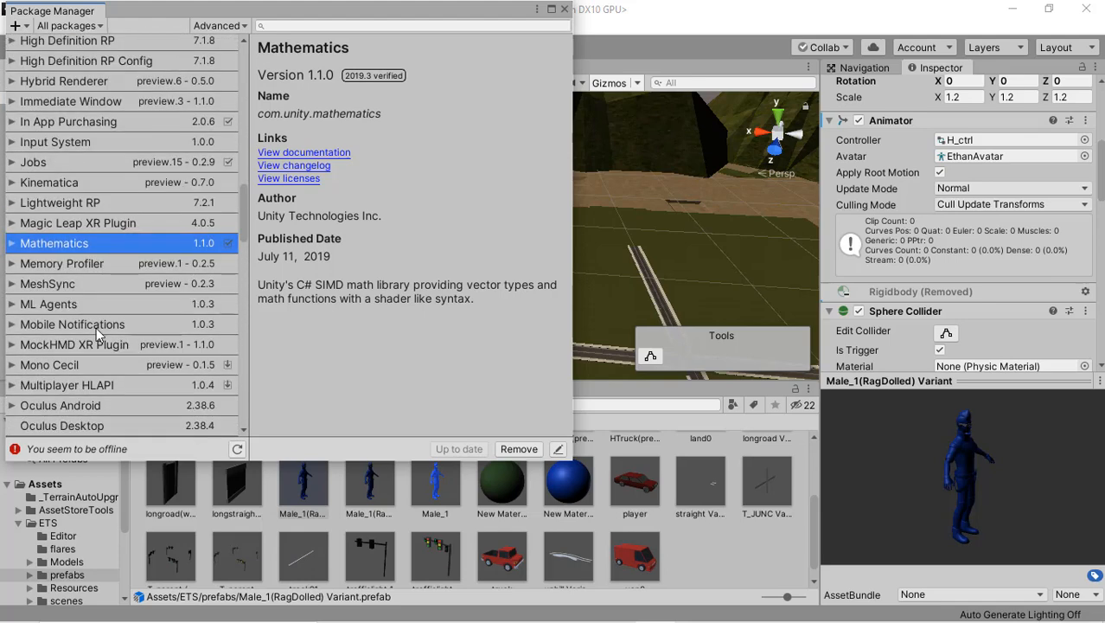
# Confirm Collections 0.8.0 preview is installed, then close the Package Manager
pyautogui.scroll(-3)
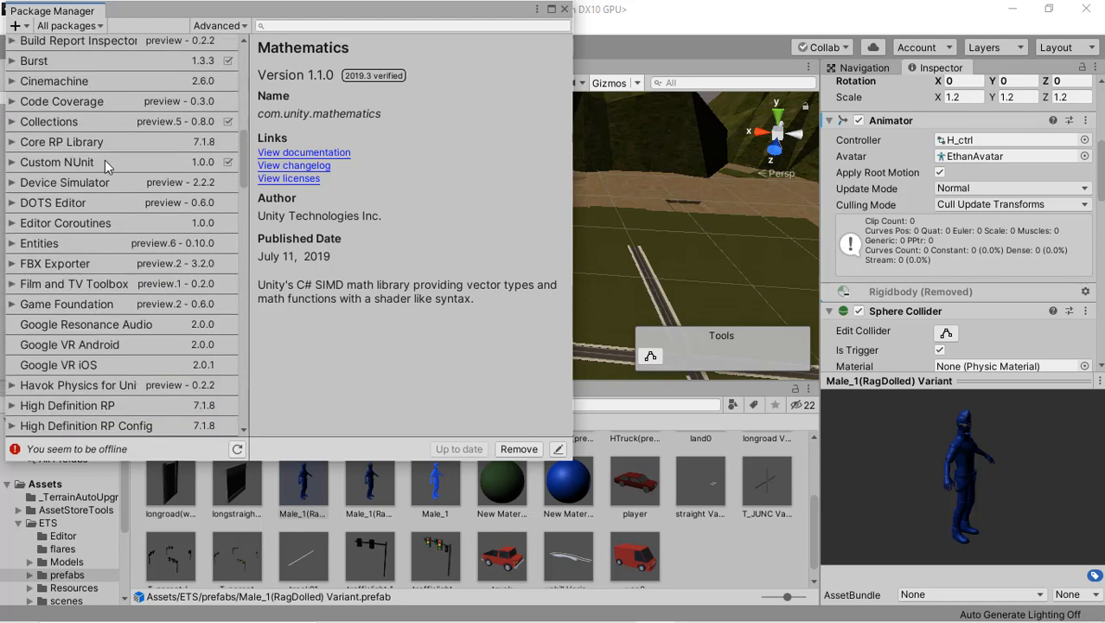
pyautogui.click(48, 121)
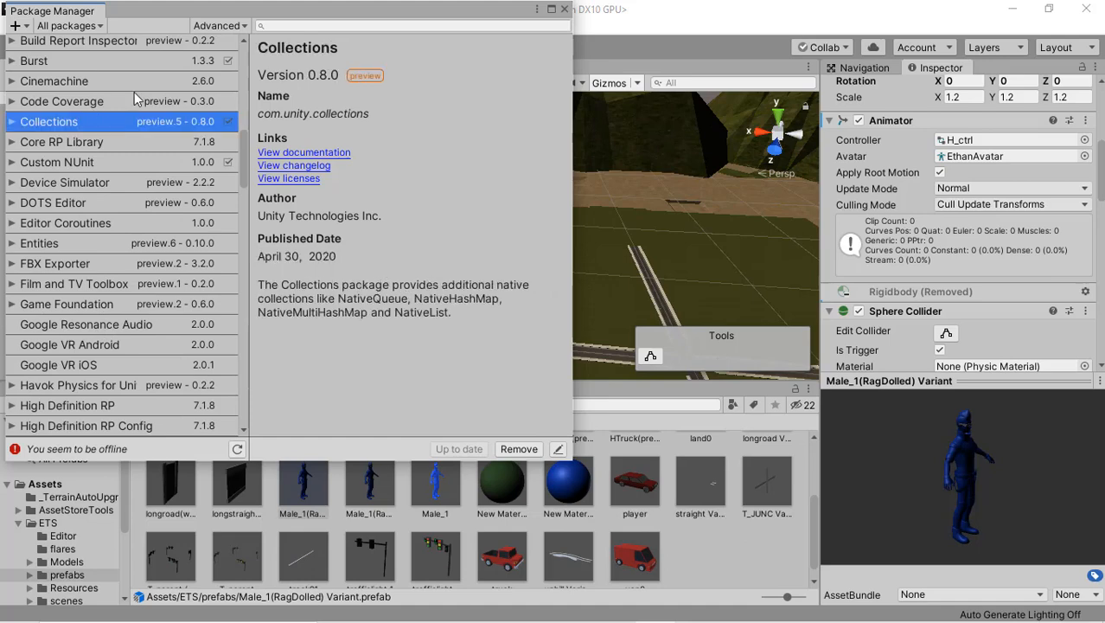
pyautogui.moveTo(335, 97)
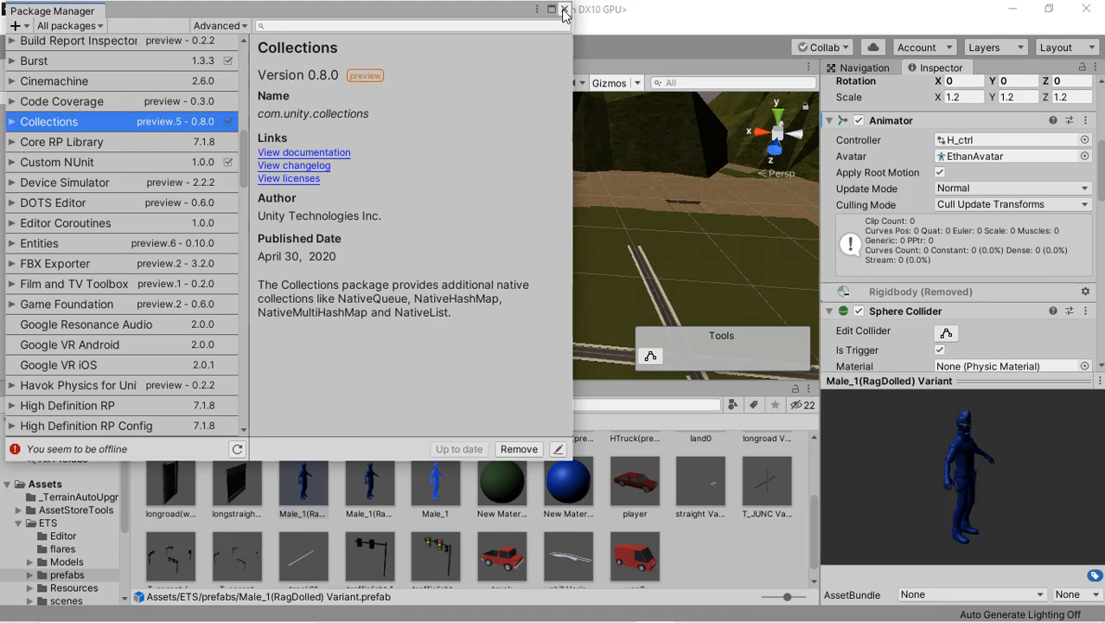
pyautogui.click(564, 16)
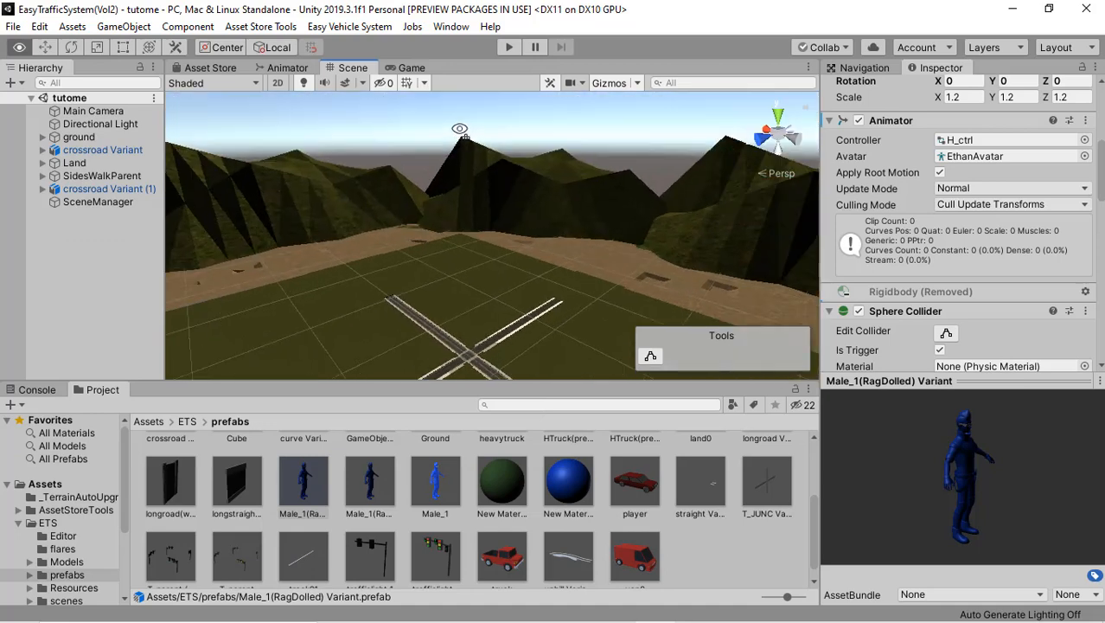